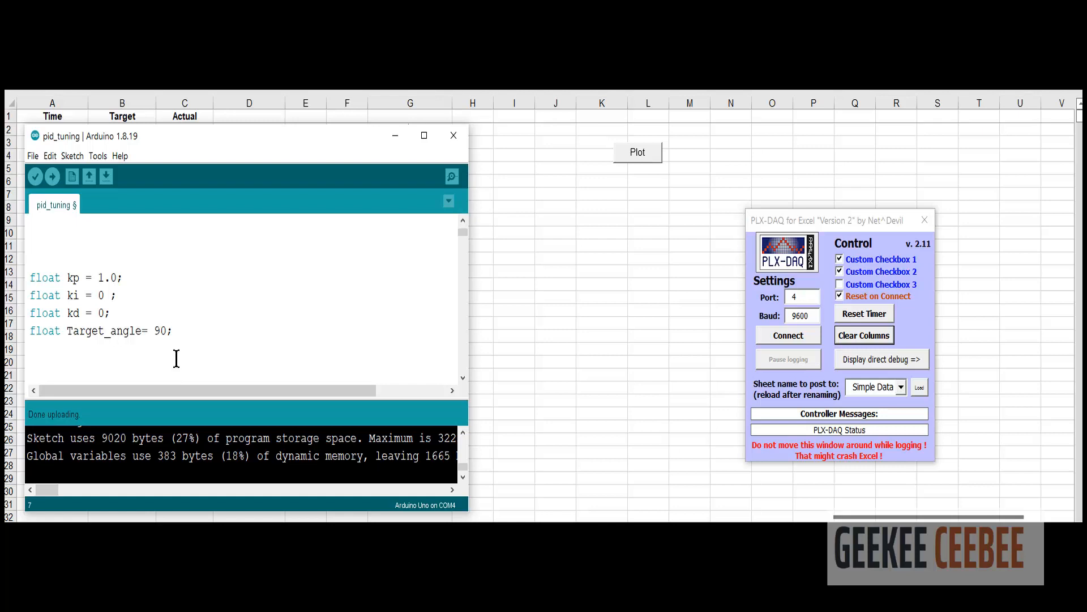
Log the kp 1.0 motor run from the board into the Excel sheet
left_click(52, 176)
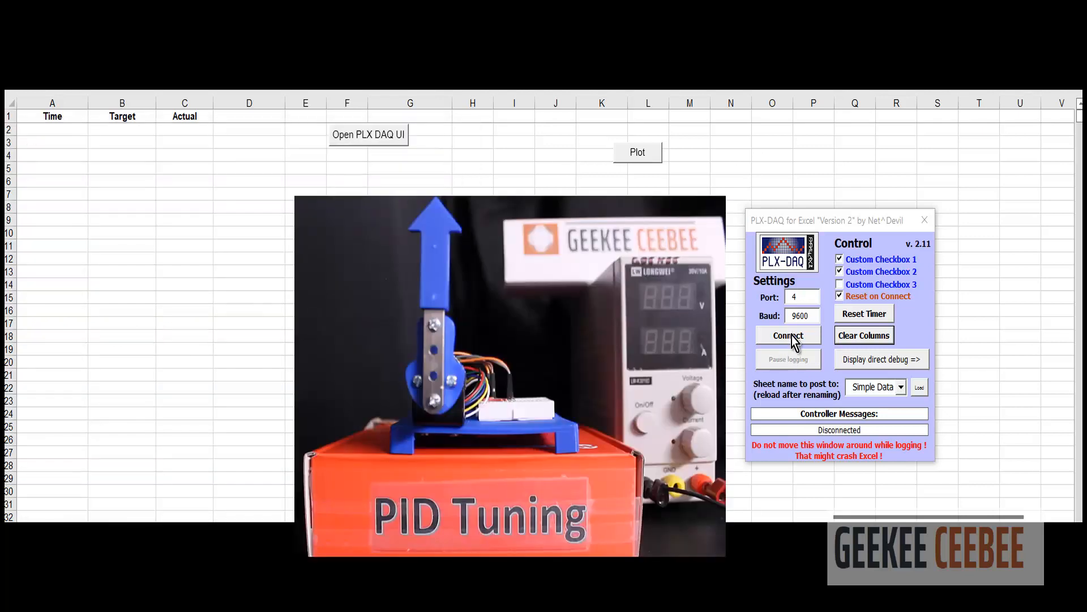
left_click(788, 335)
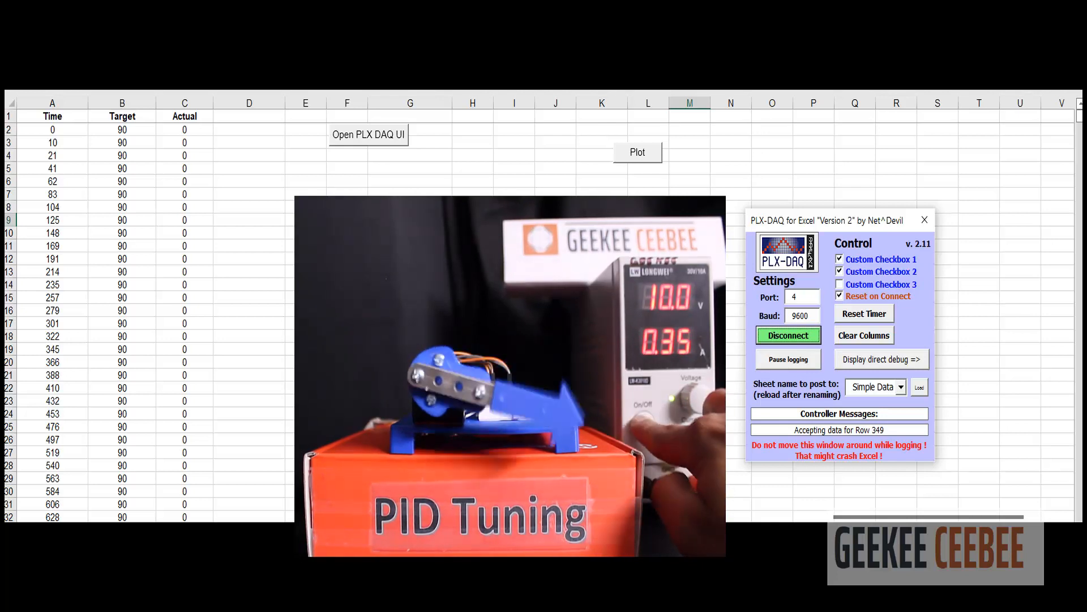
left_click(636, 152)
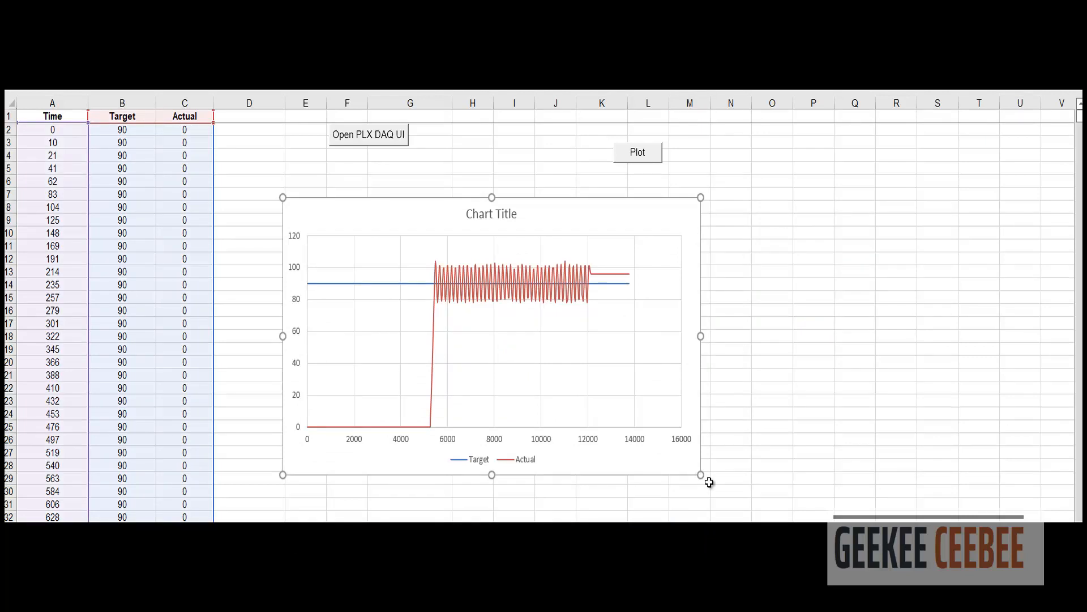
mouse_move(704, 479)
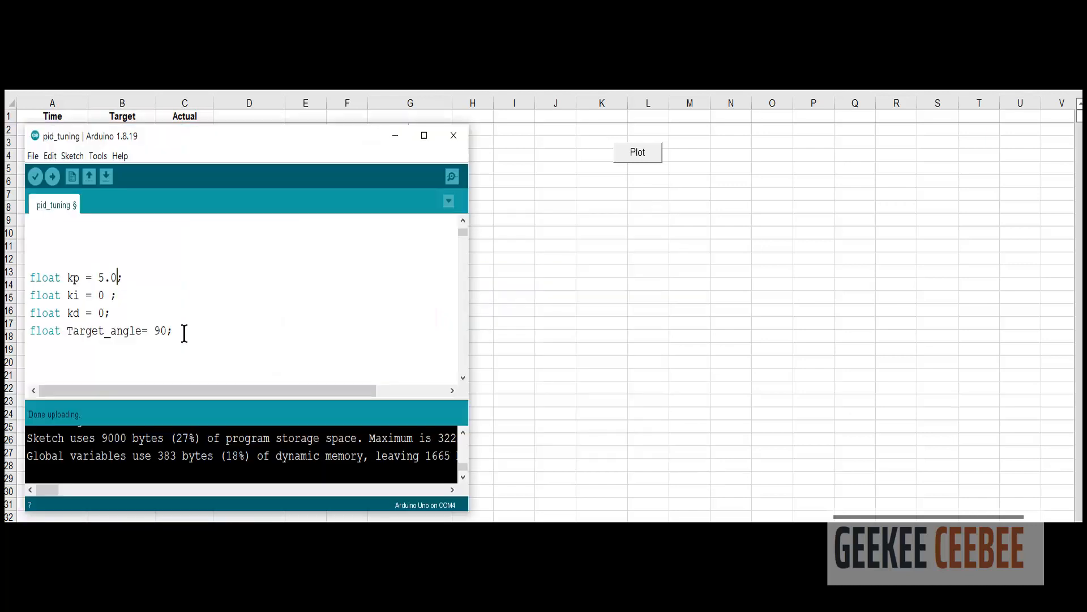
Log a fresh kp 5.0 motor run into the spreadsheet
left_click(52, 176)
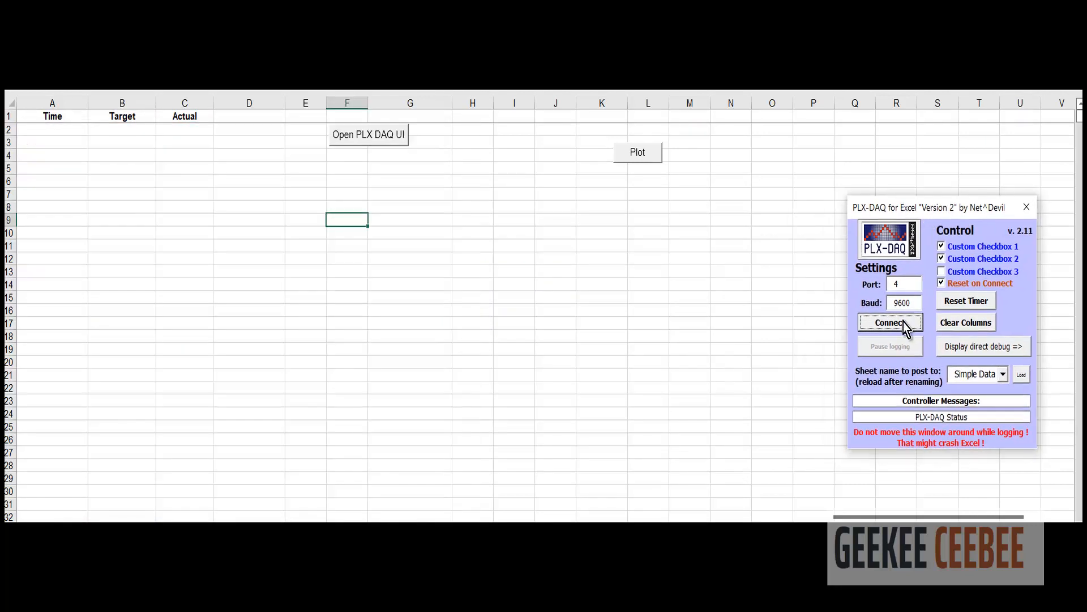
left_click(891, 322)
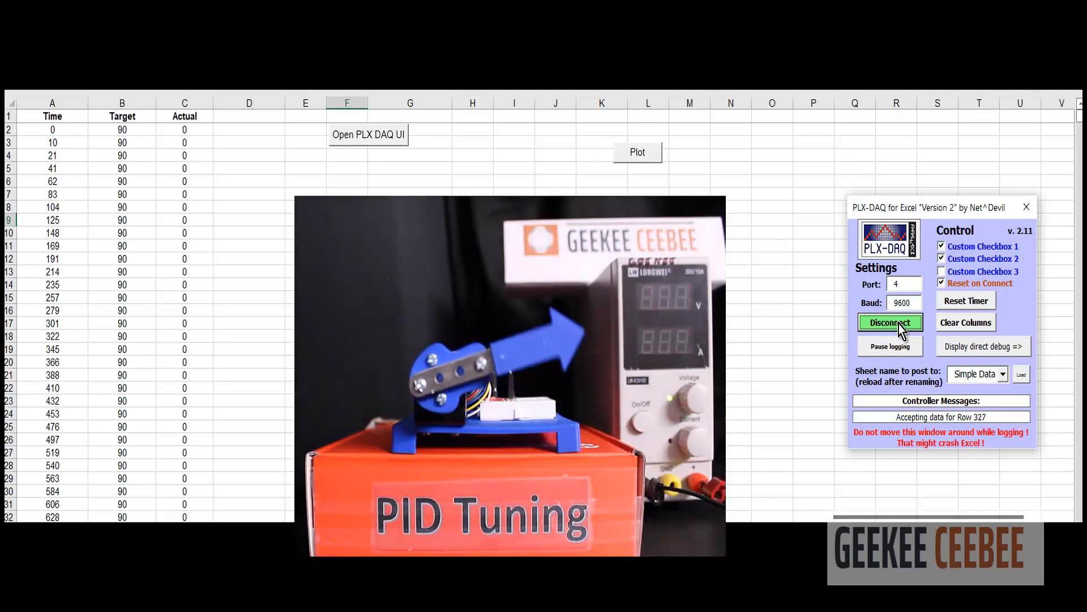
left_click(636, 151)
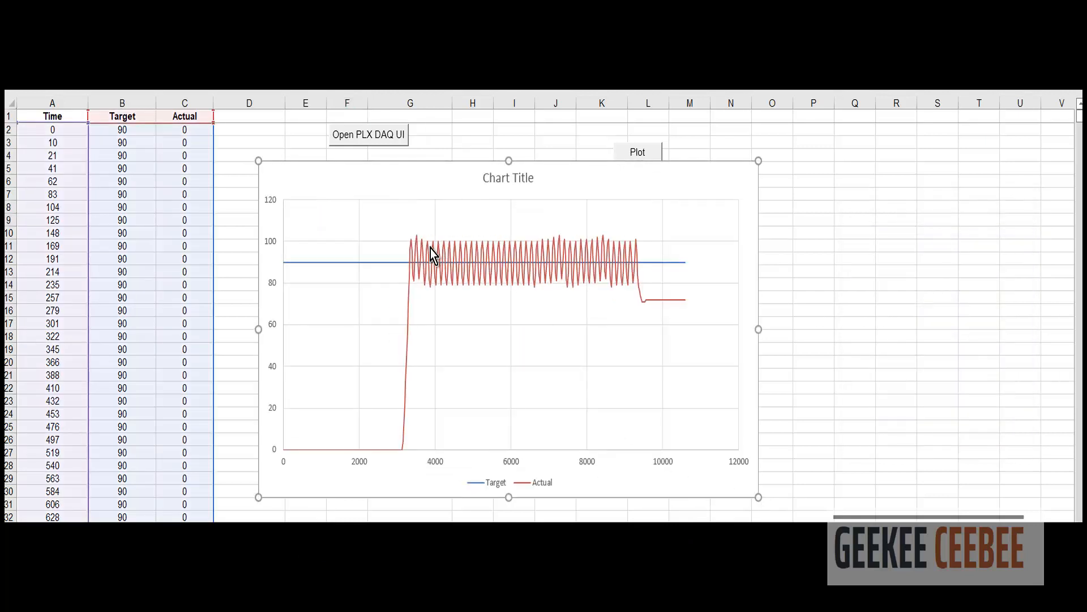
mouse_move(462, 294)
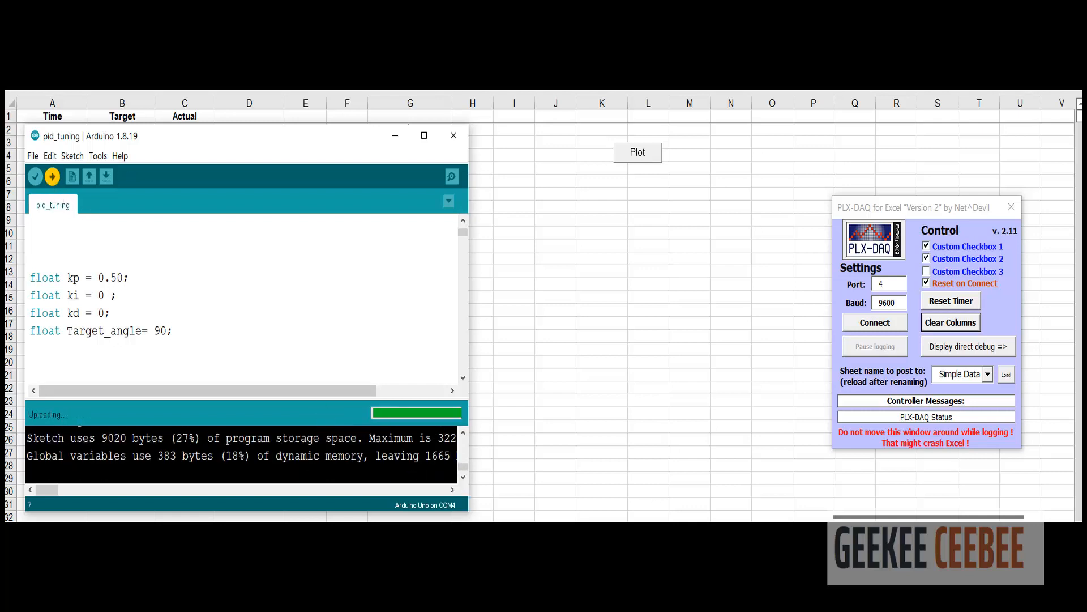
Log the kp 0.50 run, plot Target and Actual, and resize the chart
left_click(874, 322)
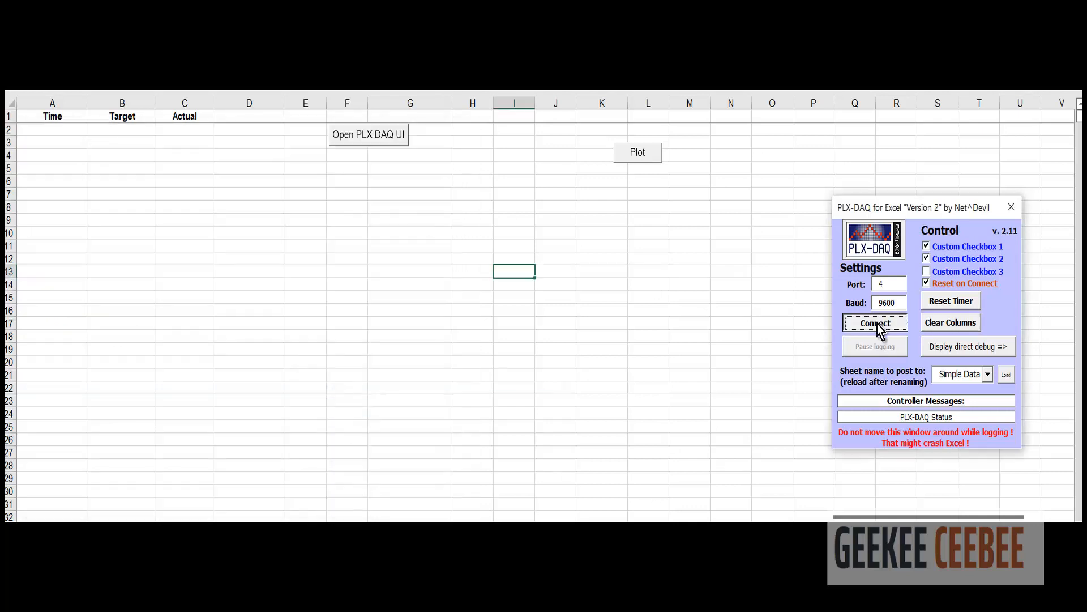
left_click(874, 322)
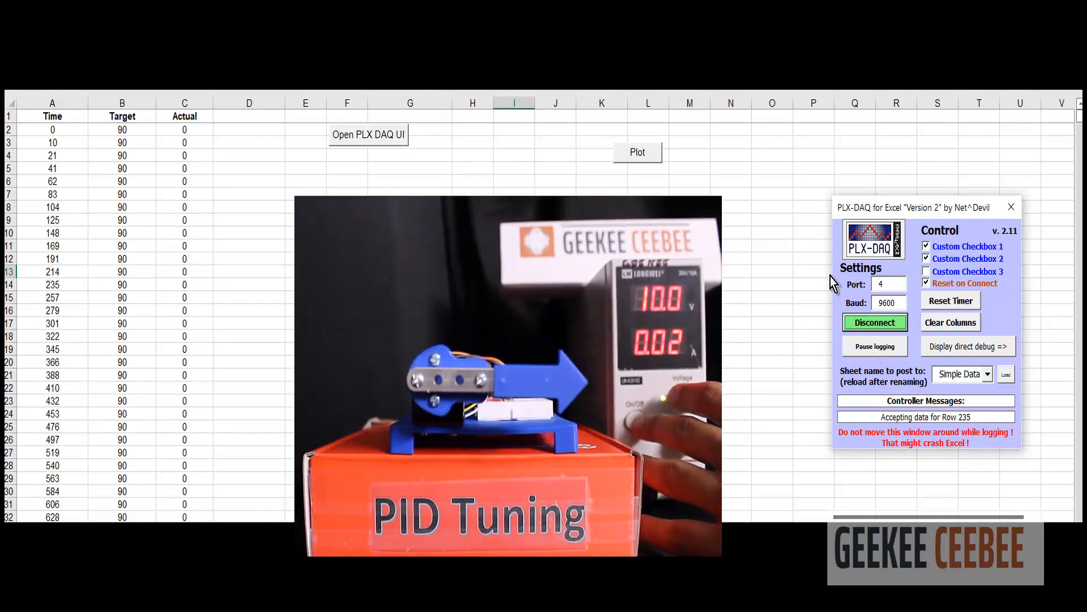
left_click(874, 322)
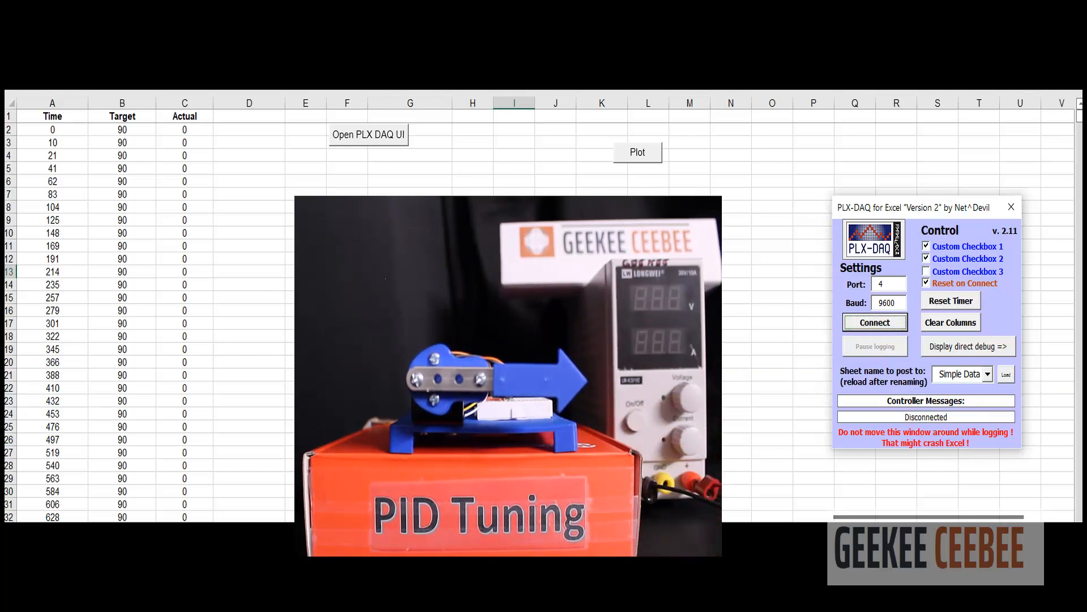
left_click(636, 151)
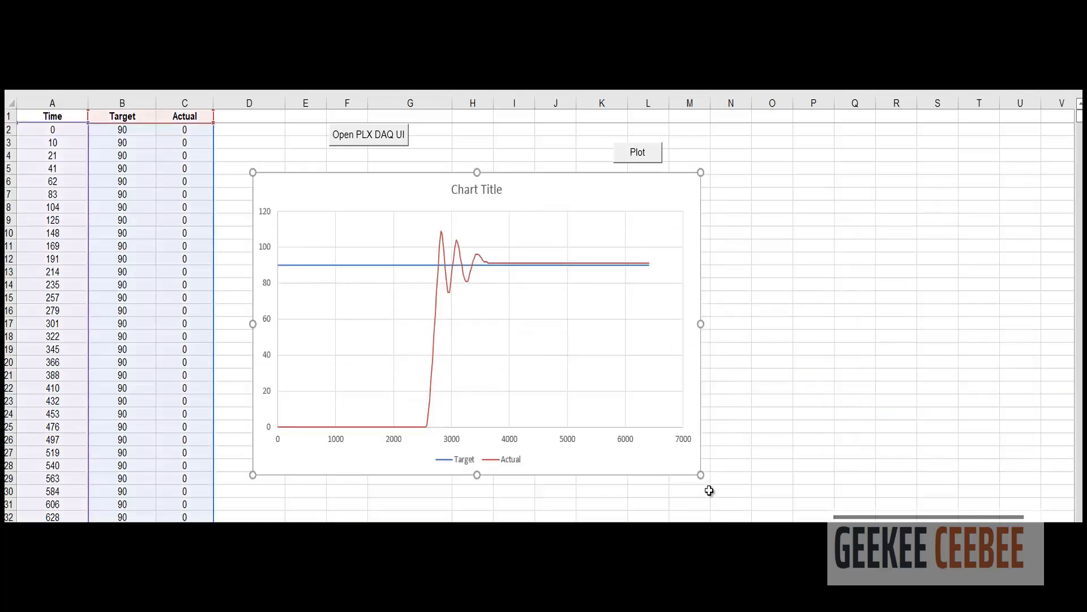
left_click_drag(700, 475, 760, 513)
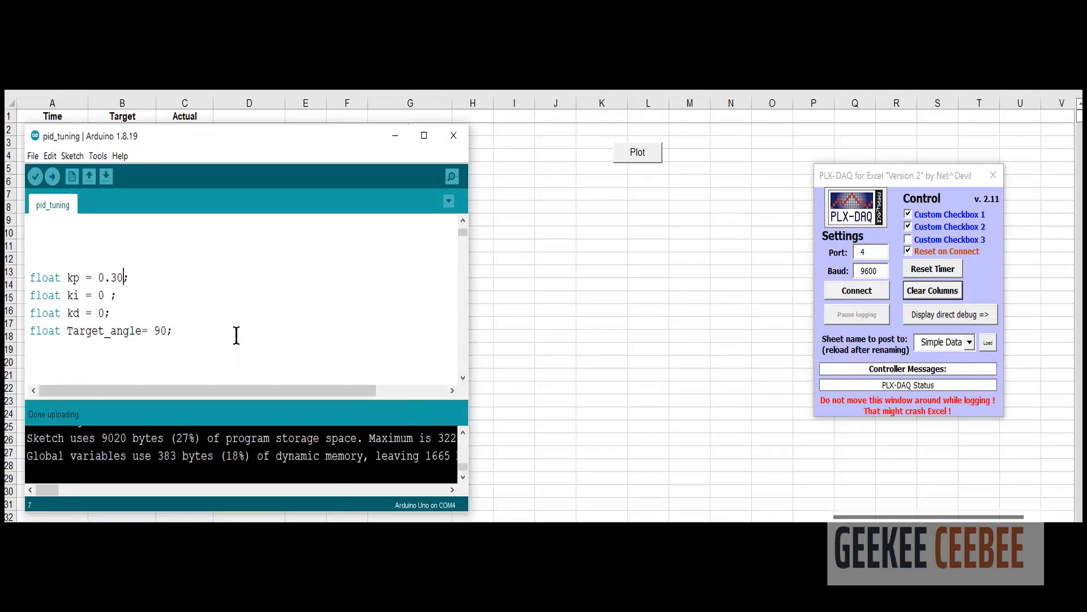
Finish logging the kp 0.30 run and clear the sheet
left_click(856, 290)
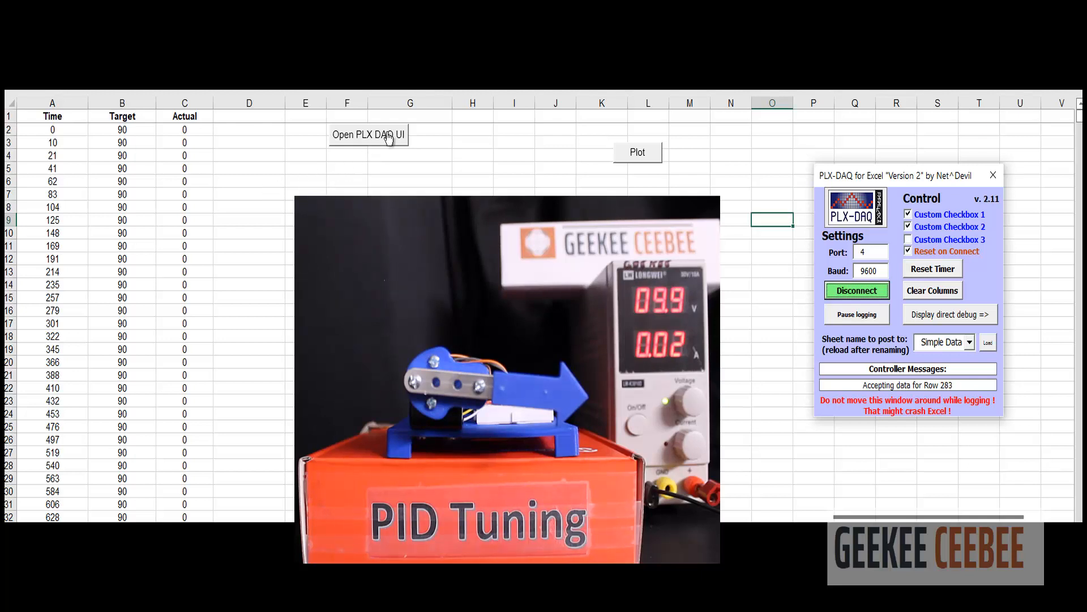
left_click(636, 152)
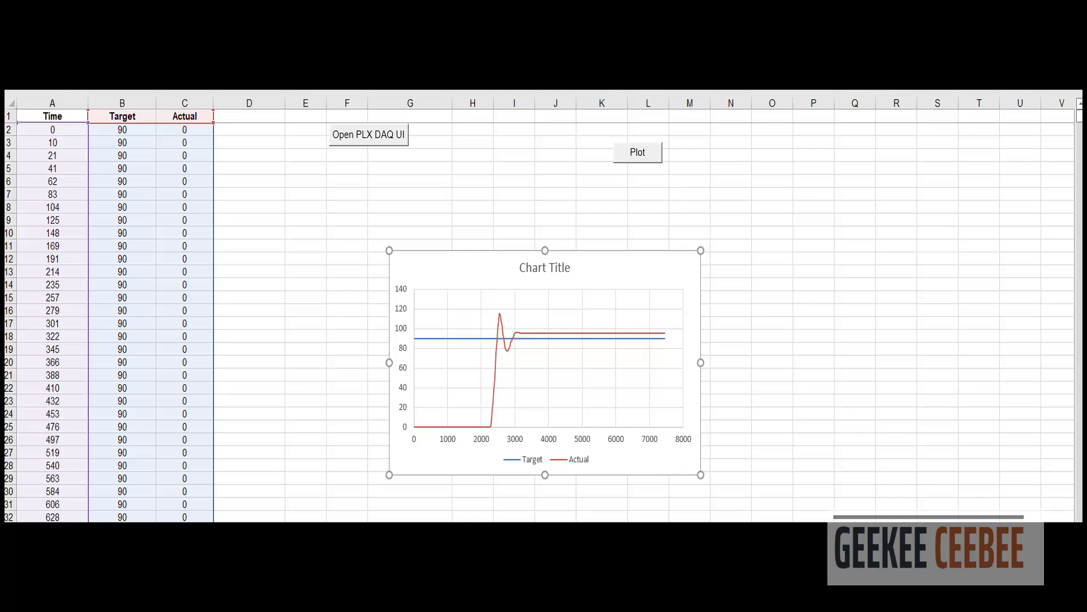
mouse_move(8, 428)
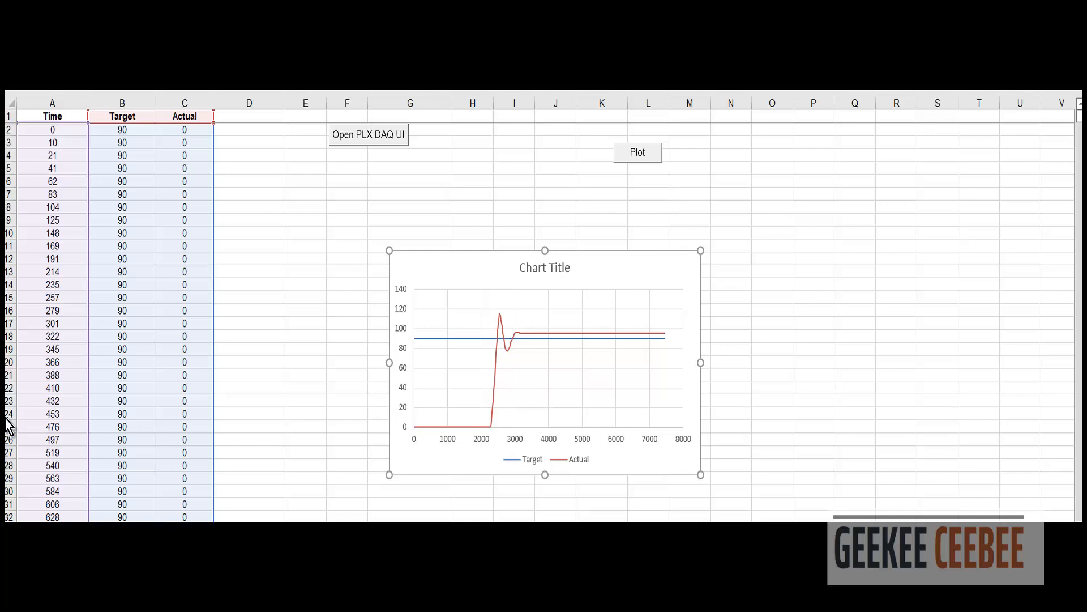
left_click(368, 135)
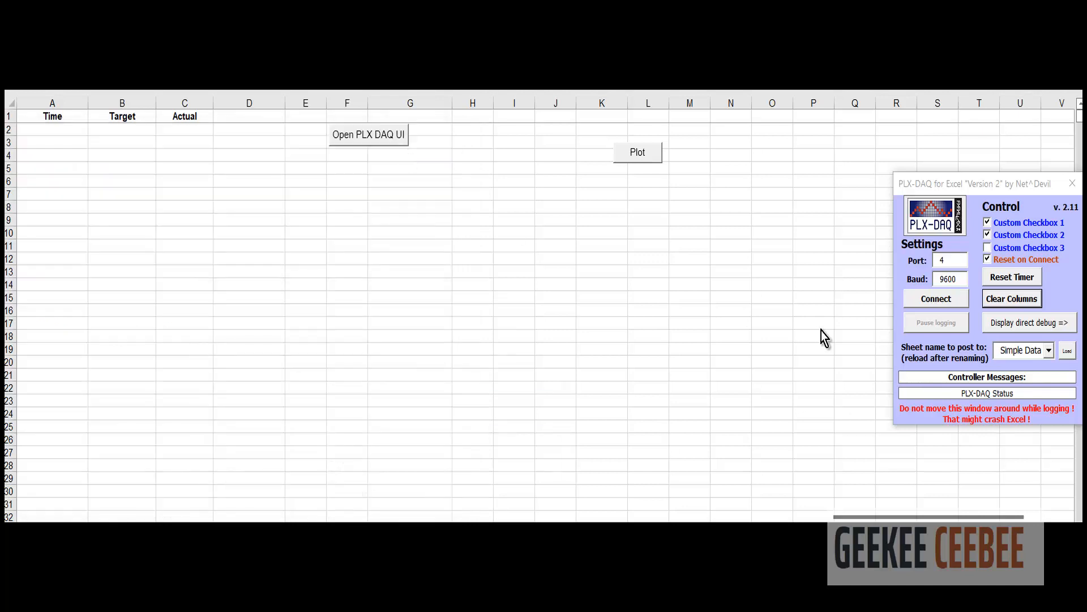
Log a new run, plot Target and Actual, and enlarge the step-response chart
left_click(935, 298)
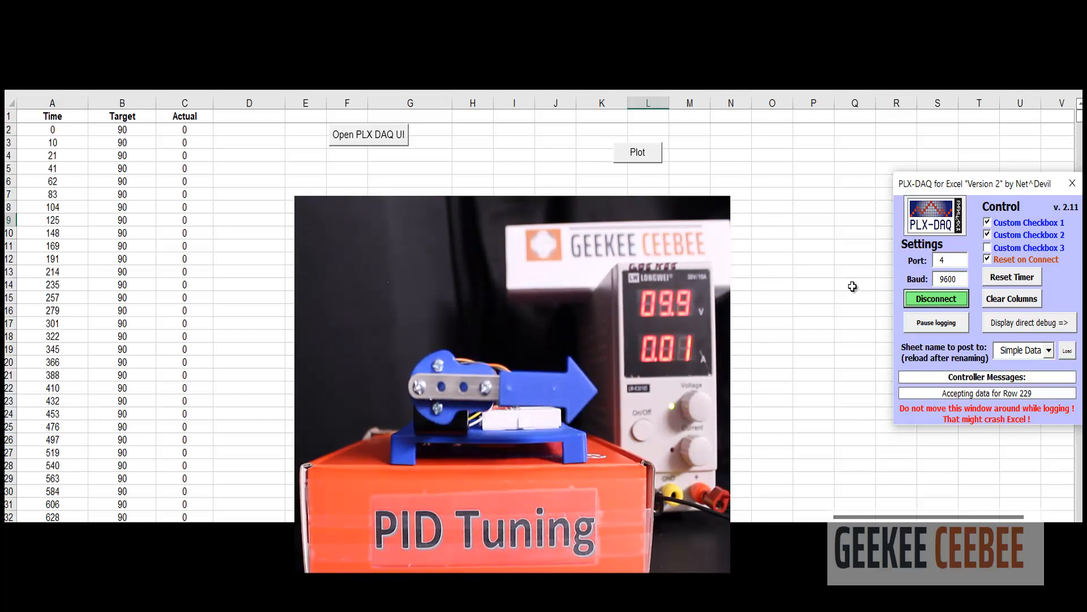
left_click(936, 298)
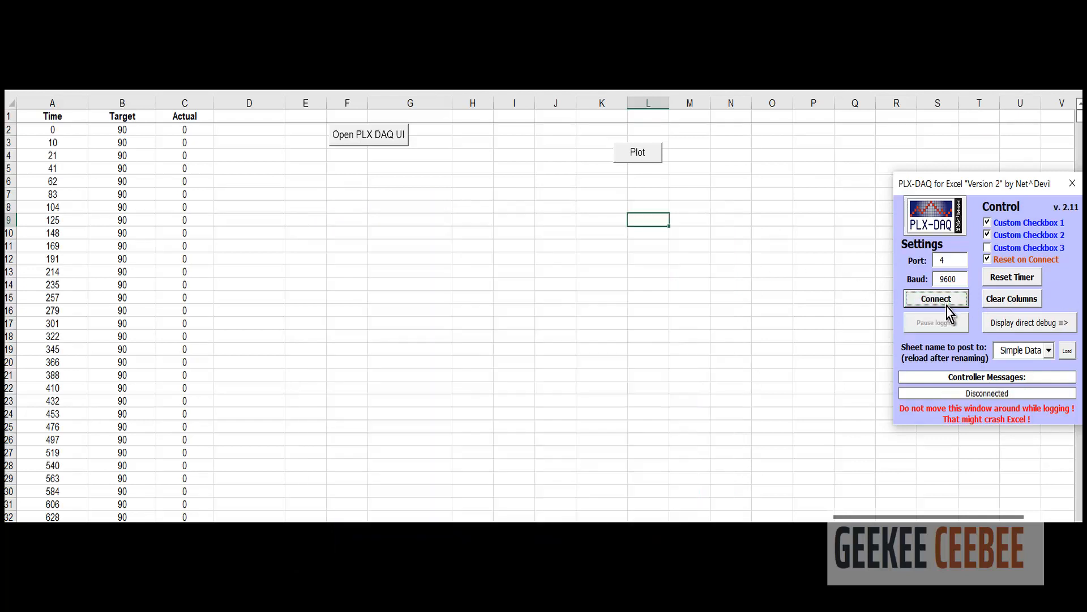
left_click(636, 151)
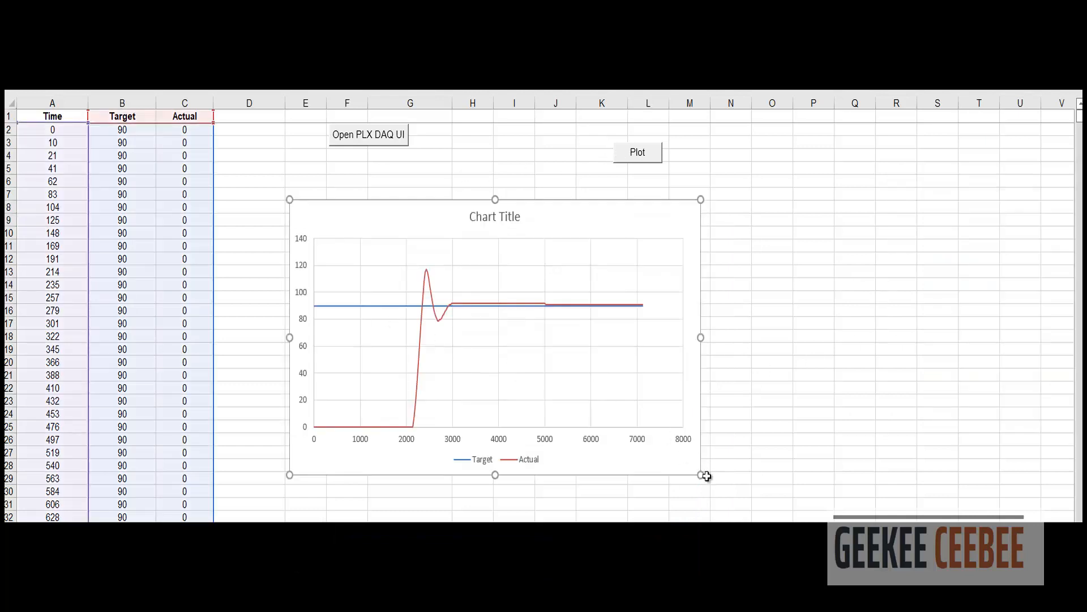
left_click_drag(706, 476, 747, 505)
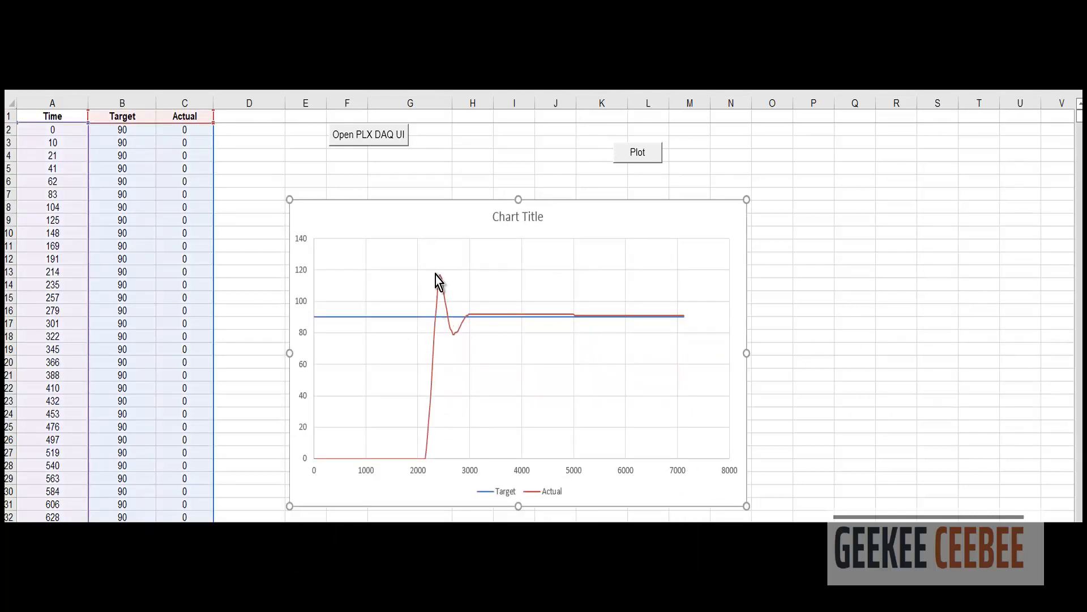
mouse_move(491, 340)
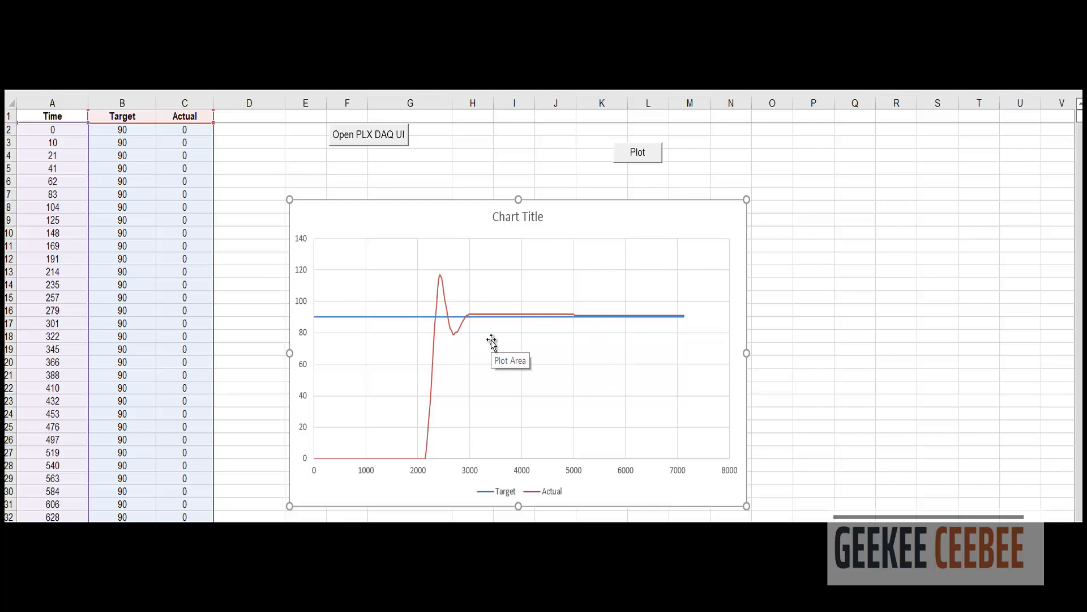
mouse_move(501, 348)
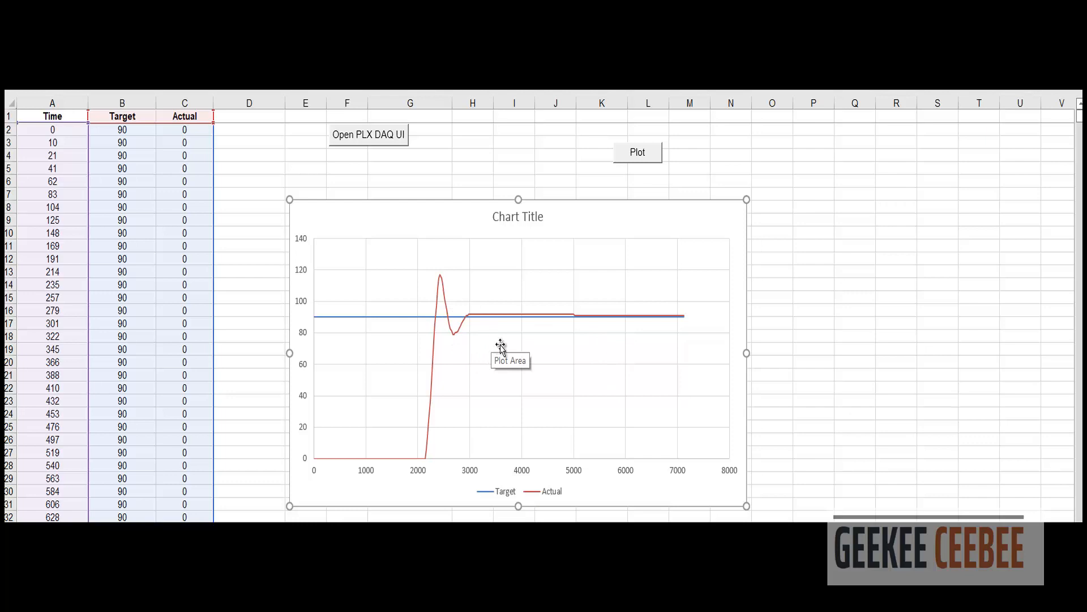
mouse_move(545, 373)
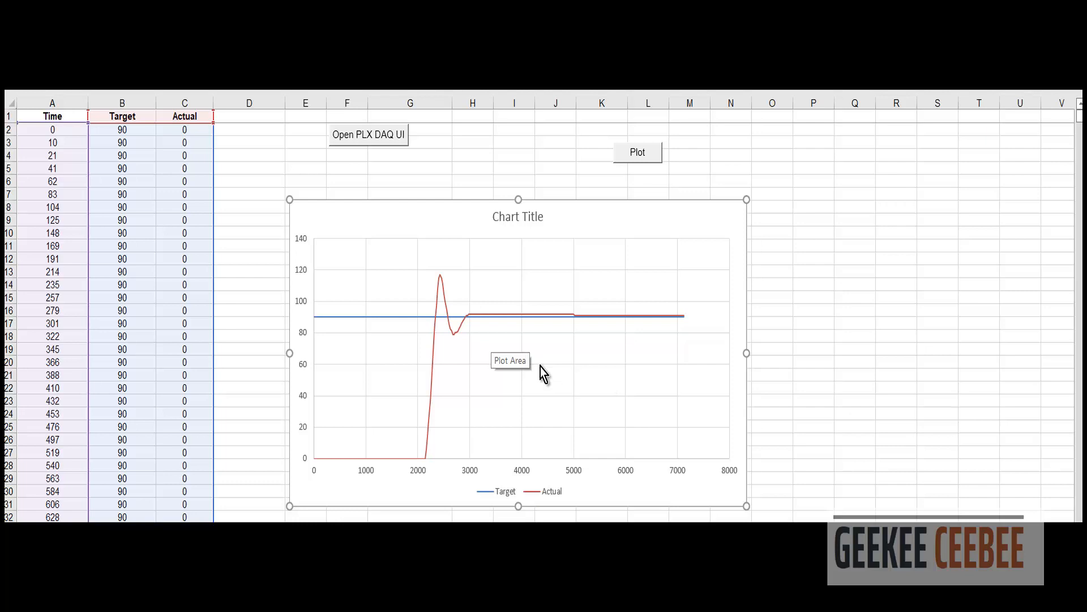
left_click(368, 135)
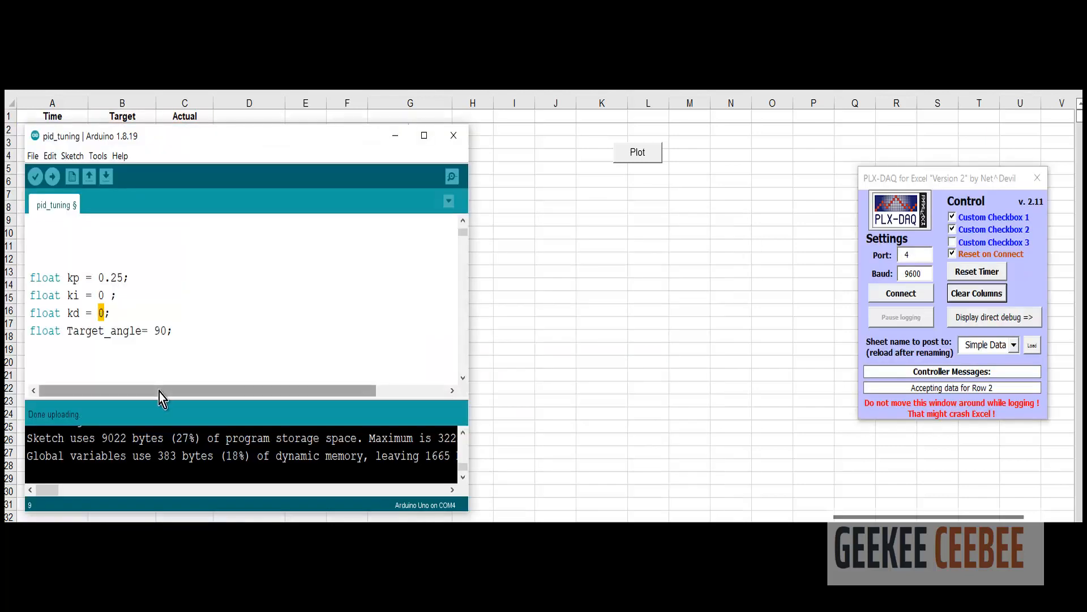
Enter kd 10, log and plot the run, then return to the sketch
type("10")
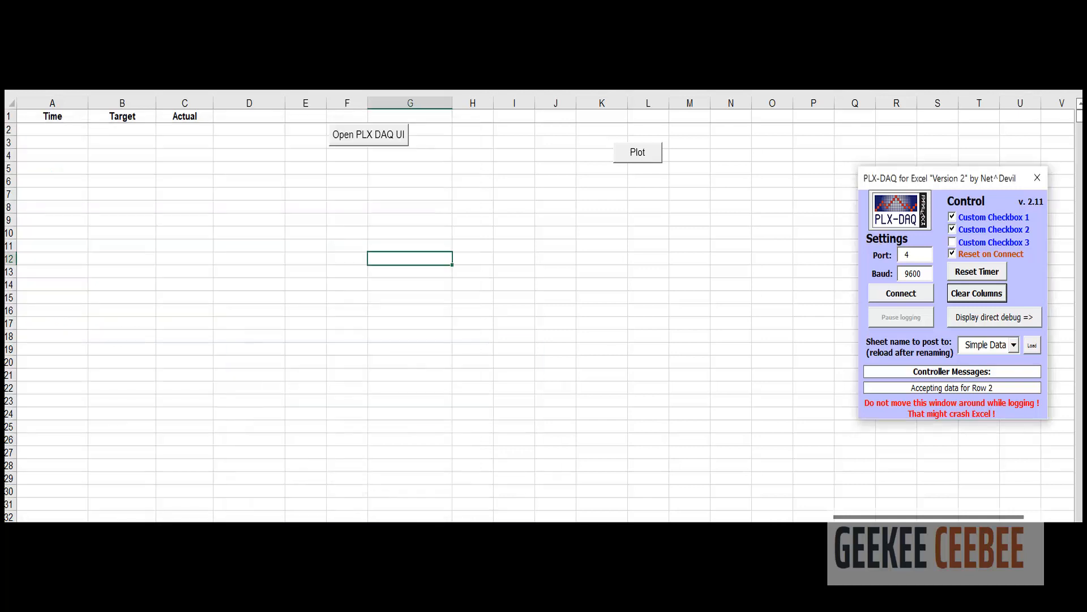
left_click(901, 293)
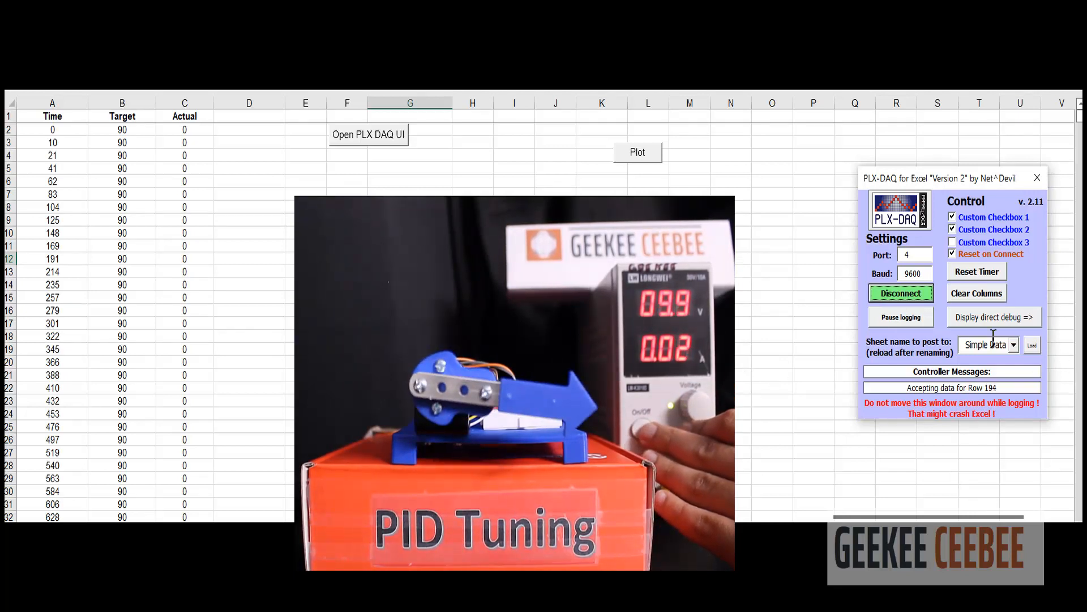
left_click(901, 293)
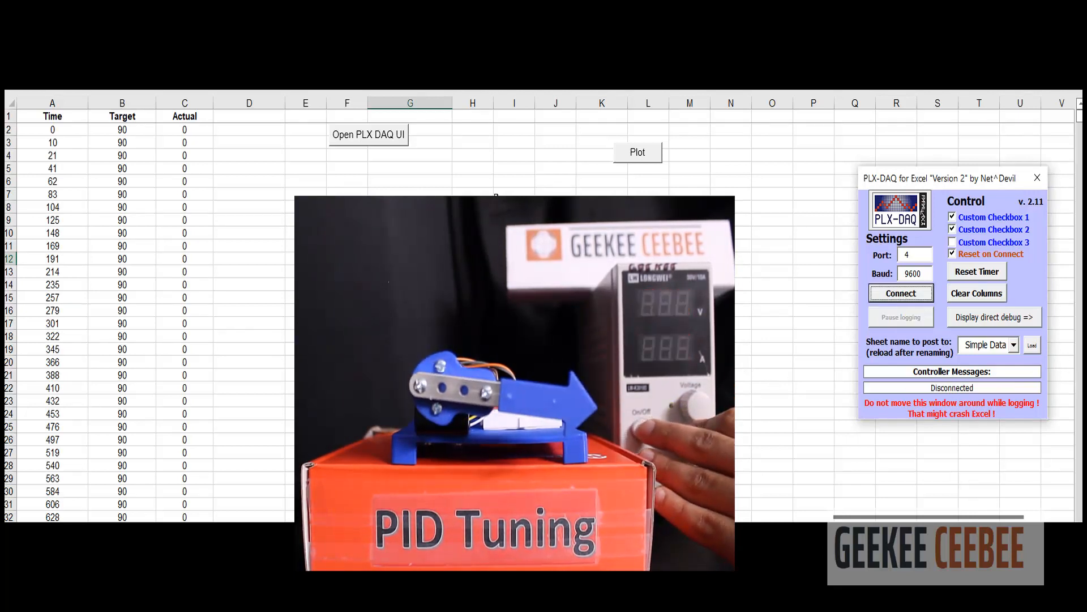
left_click(636, 152)
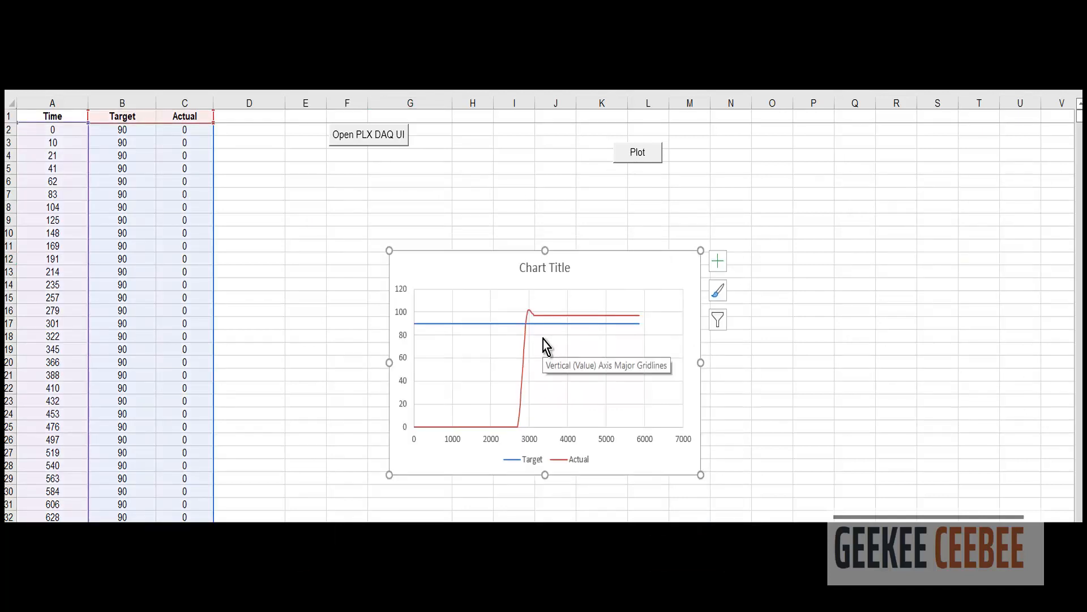
mouse_move(537, 325)
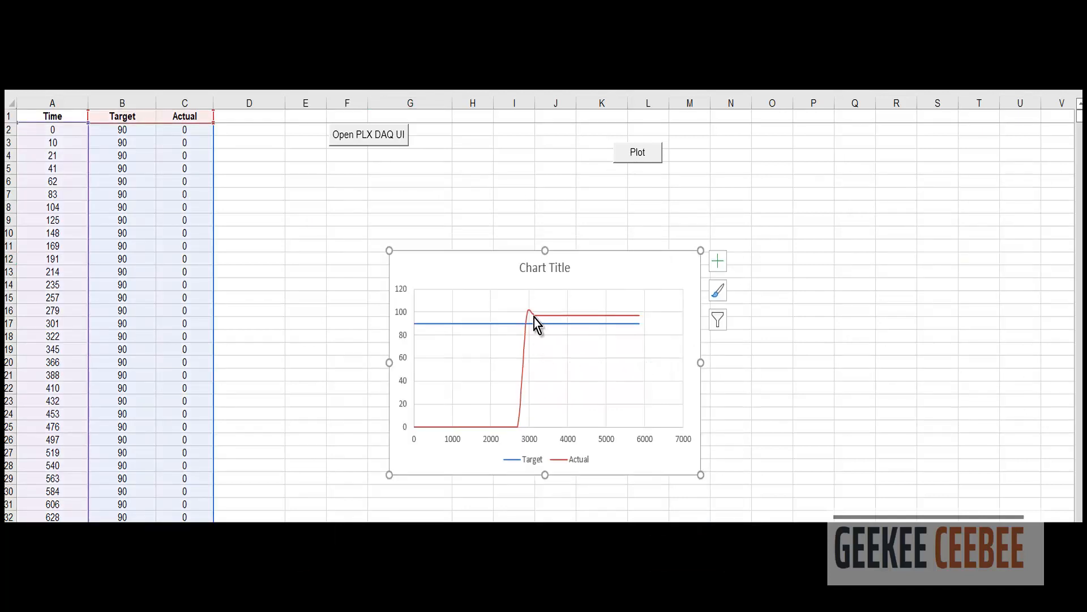
left_click(368, 135)
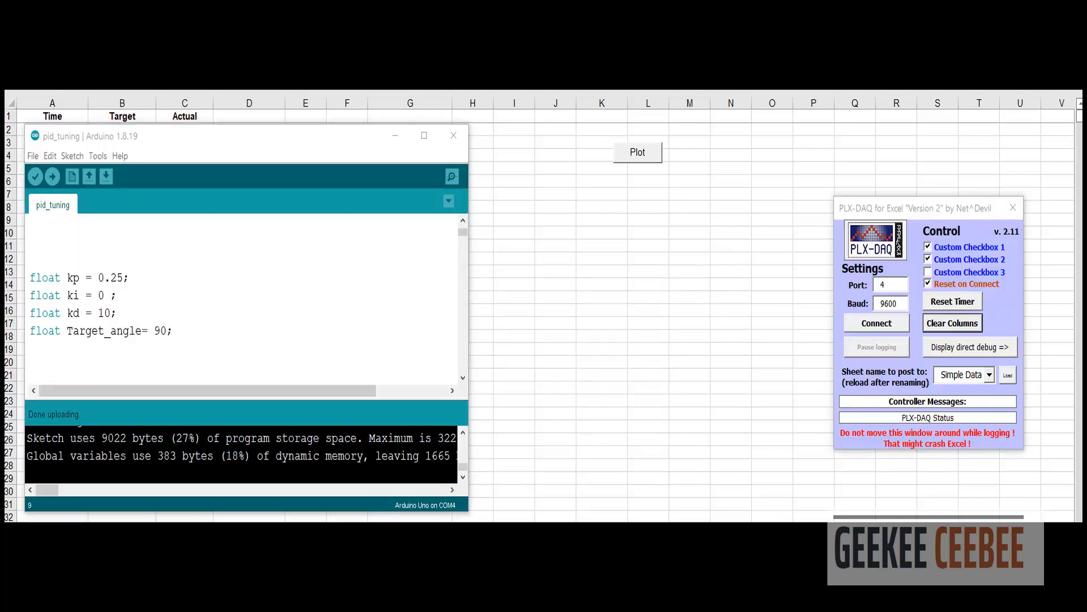
Upload the sketch with kd 50, log the run and plot Target and Actual
type("5")
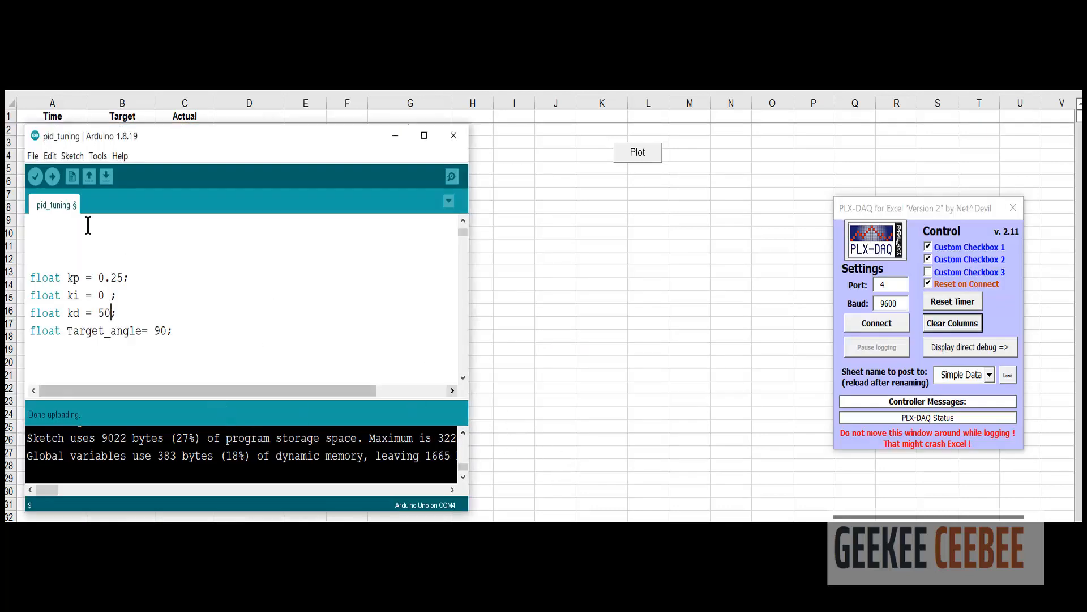
left_click(52, 176)
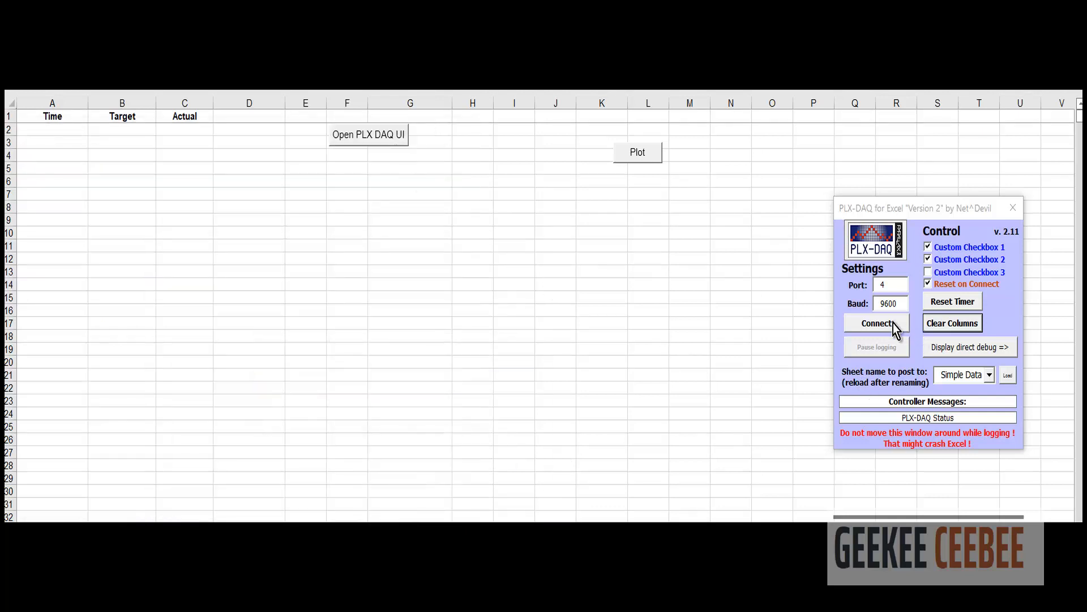
left_click(876, 322)
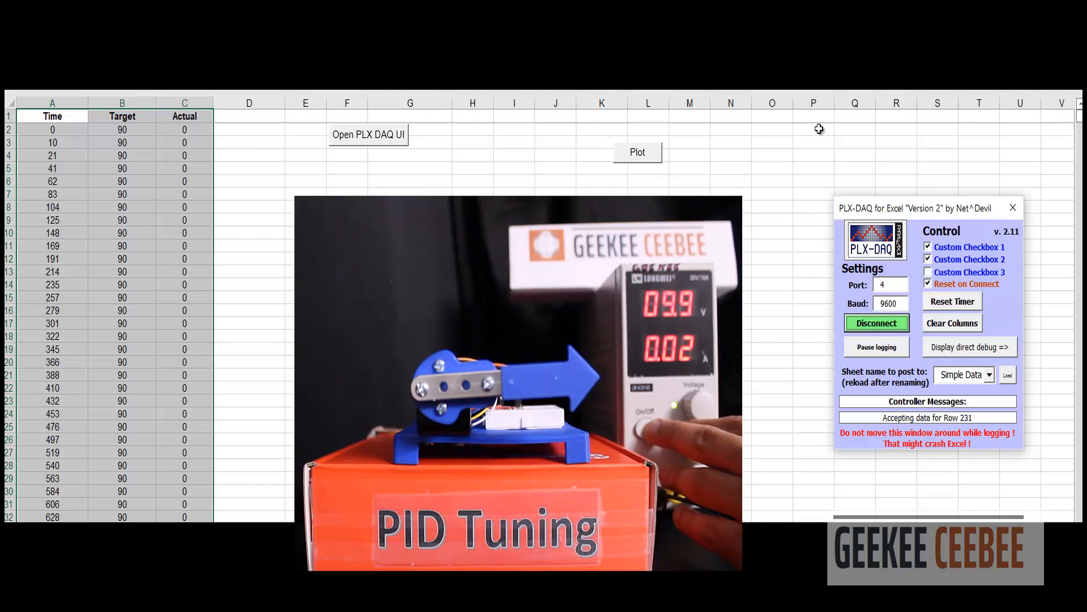
left_click(876, 322)
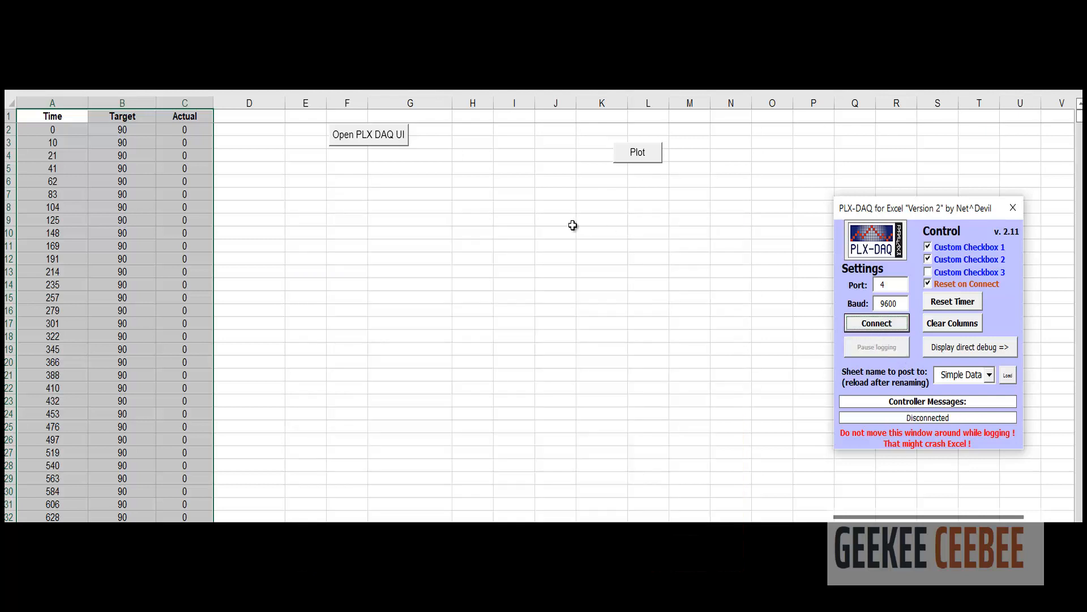
left_click(636, 152)
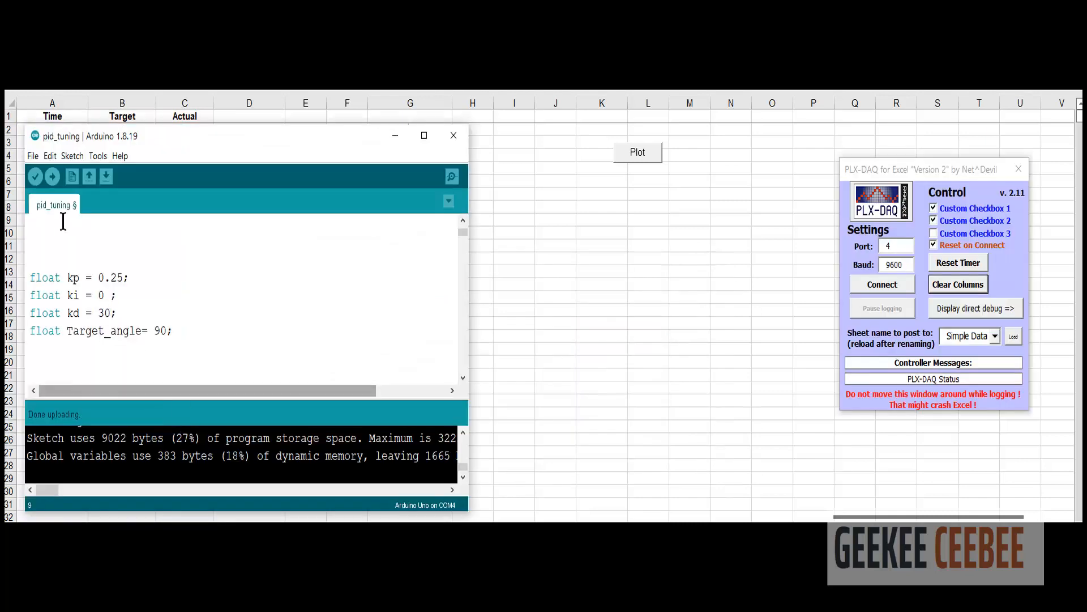
Upload kd 30, log and plot its run, then select the chart
left_click(53, 176)
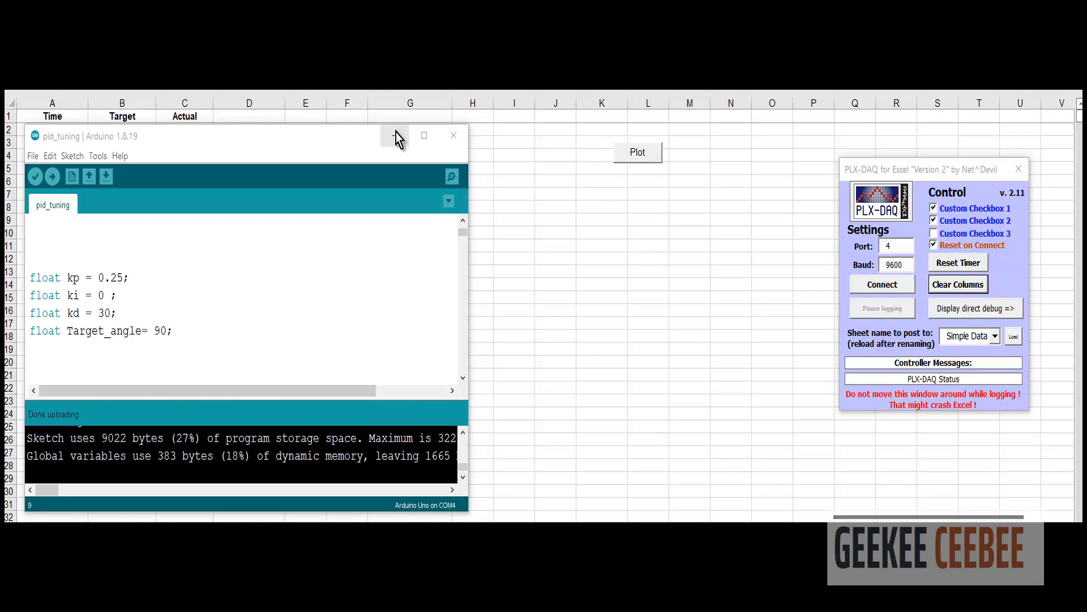
left_click(882, 284)
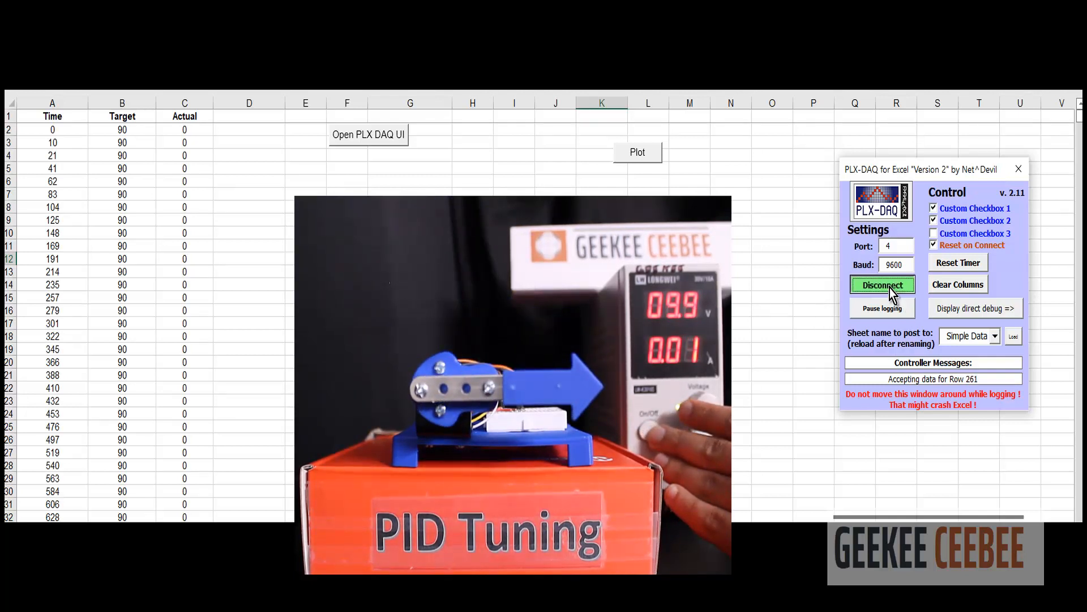
left_click(882, 285)
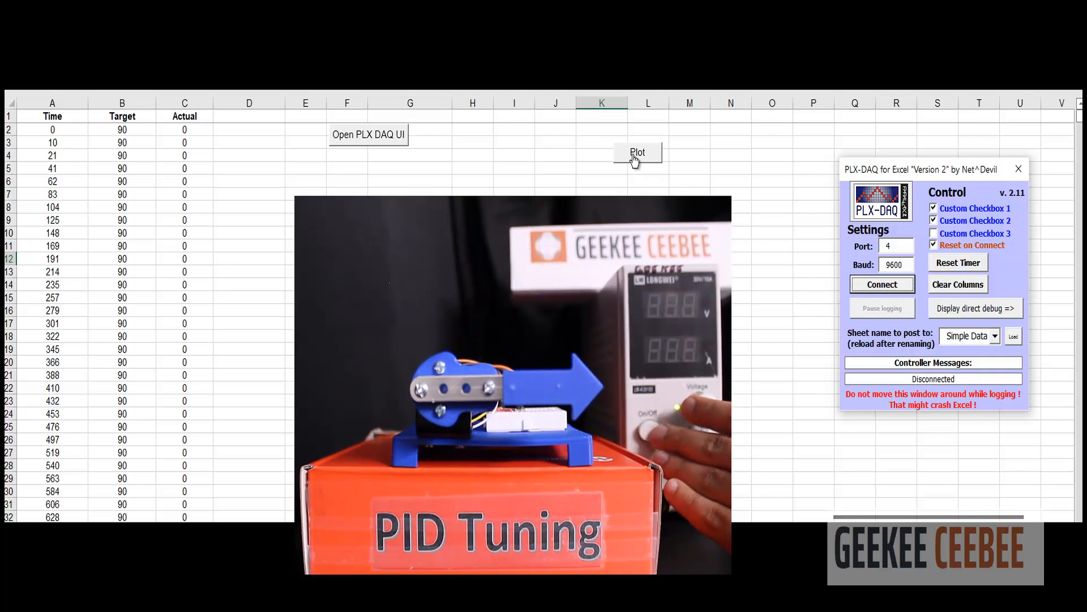
left_click(636, 152)
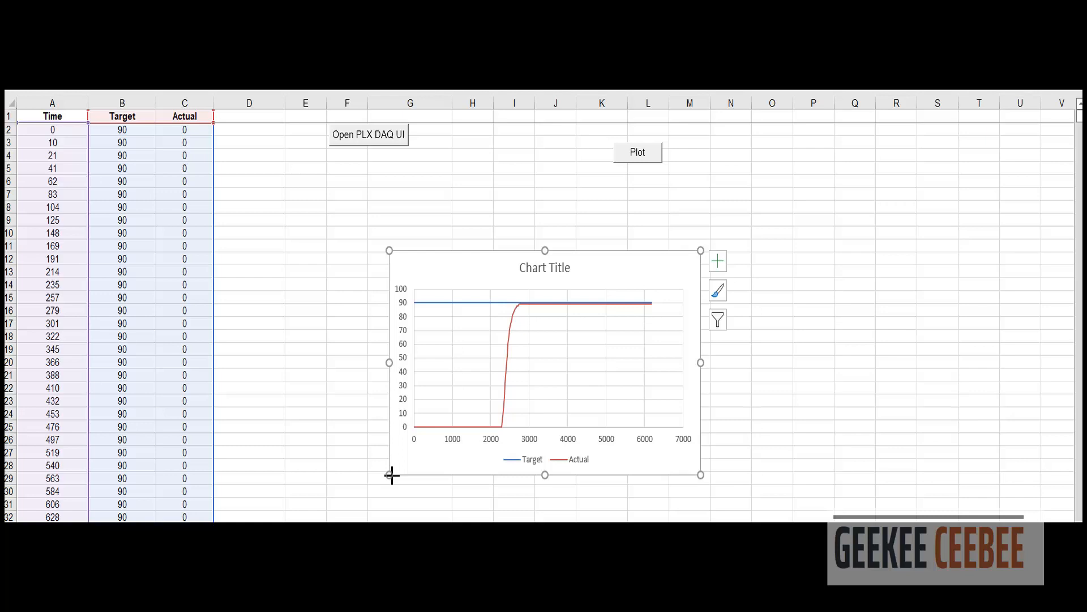
left_click(52, 180)
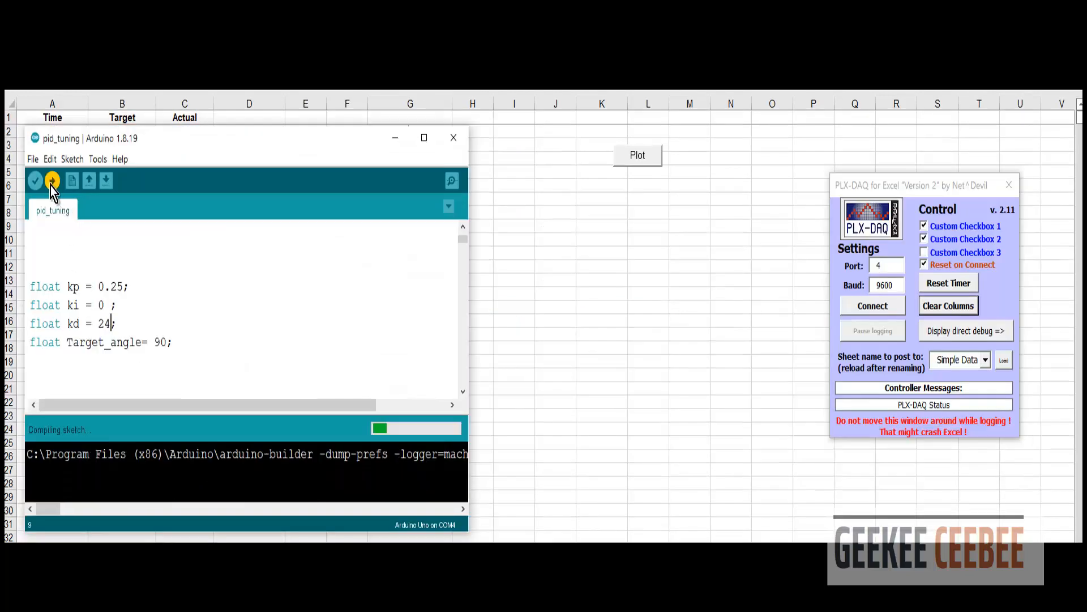
Upload the kd 24 sketch and start logging its run into the sheet
left_click(52, 180)
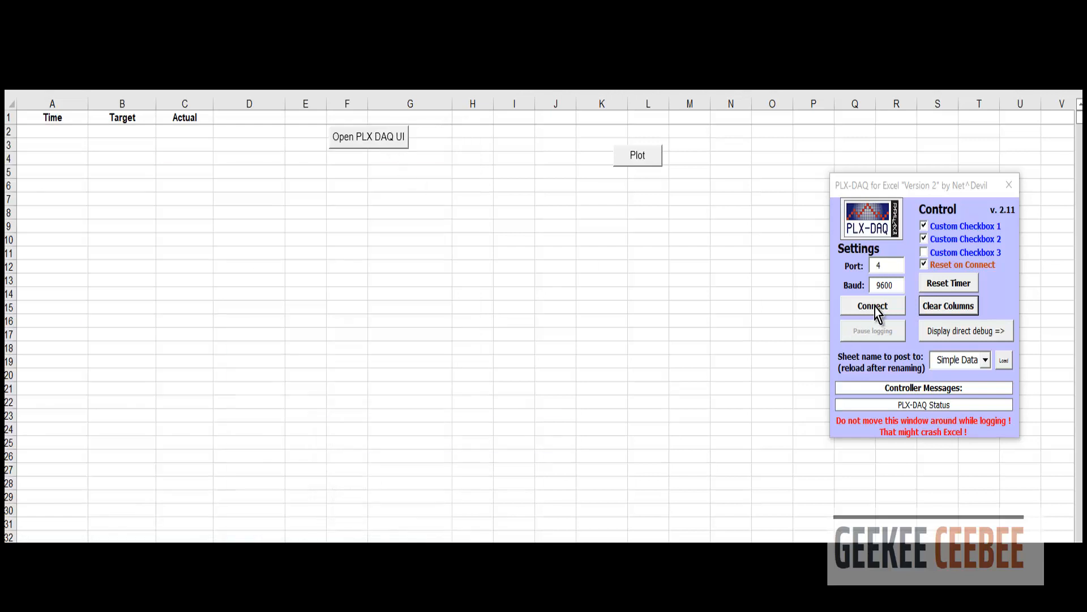
left_click(872, 305)
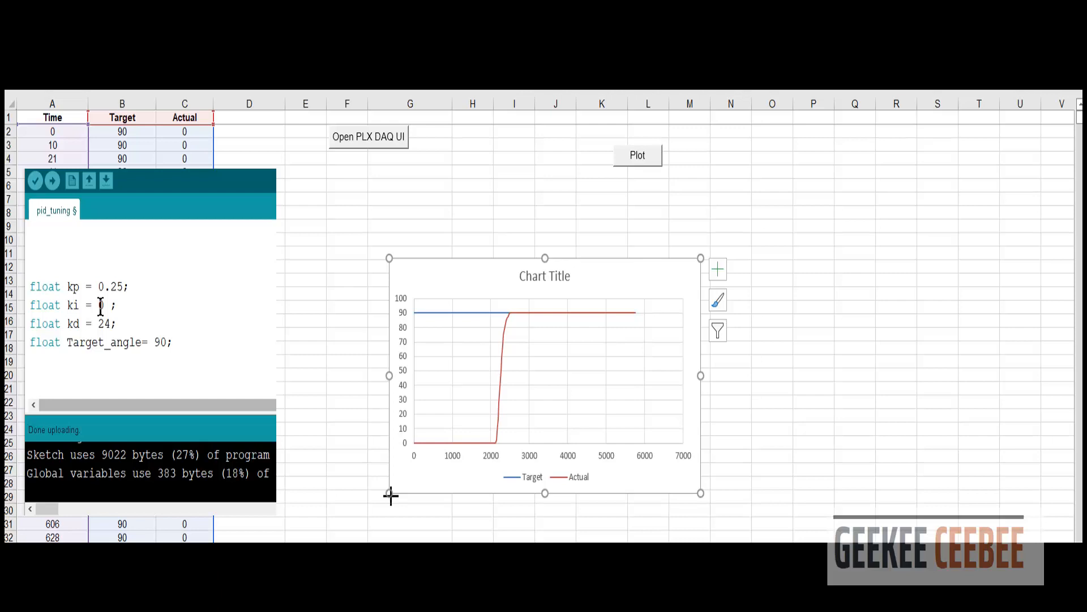
Set ki to 0.1, upload the sketch, and log the run into Excel
left_click(368, 137)
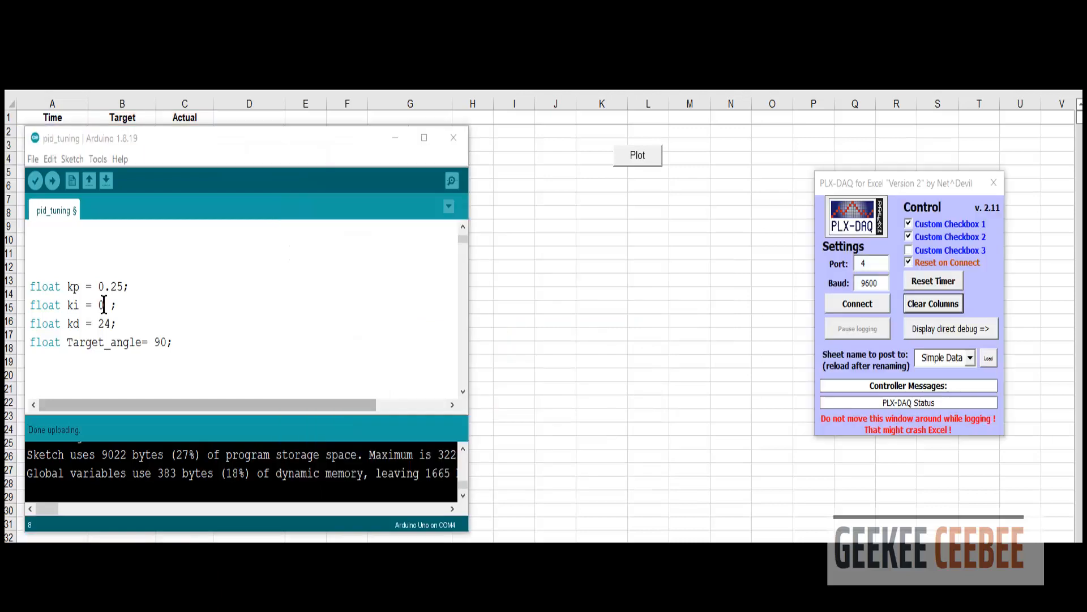
type("0.1")
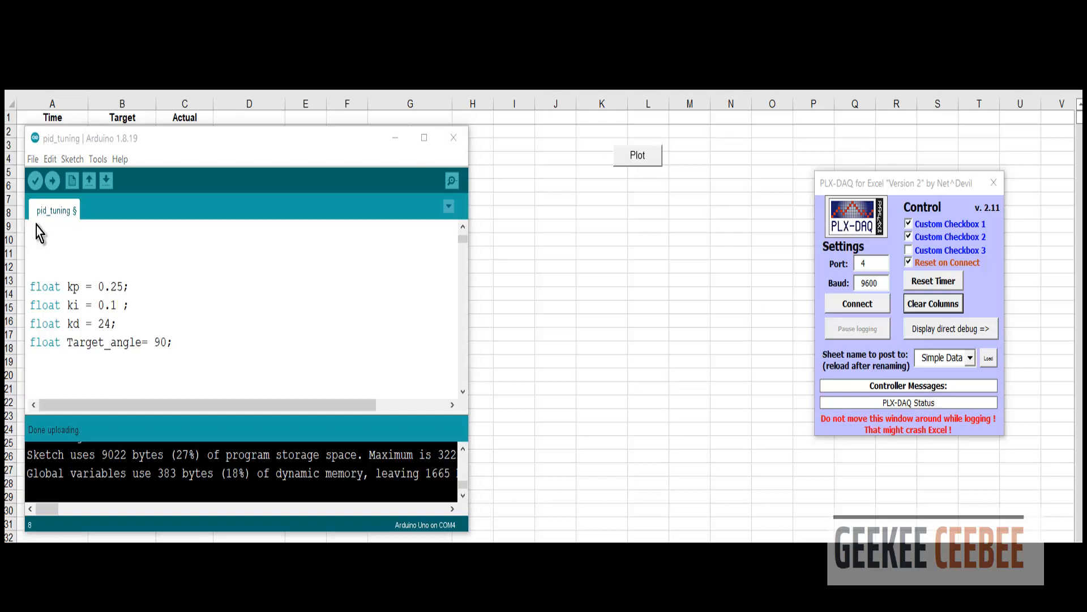
left_click(51, 180)
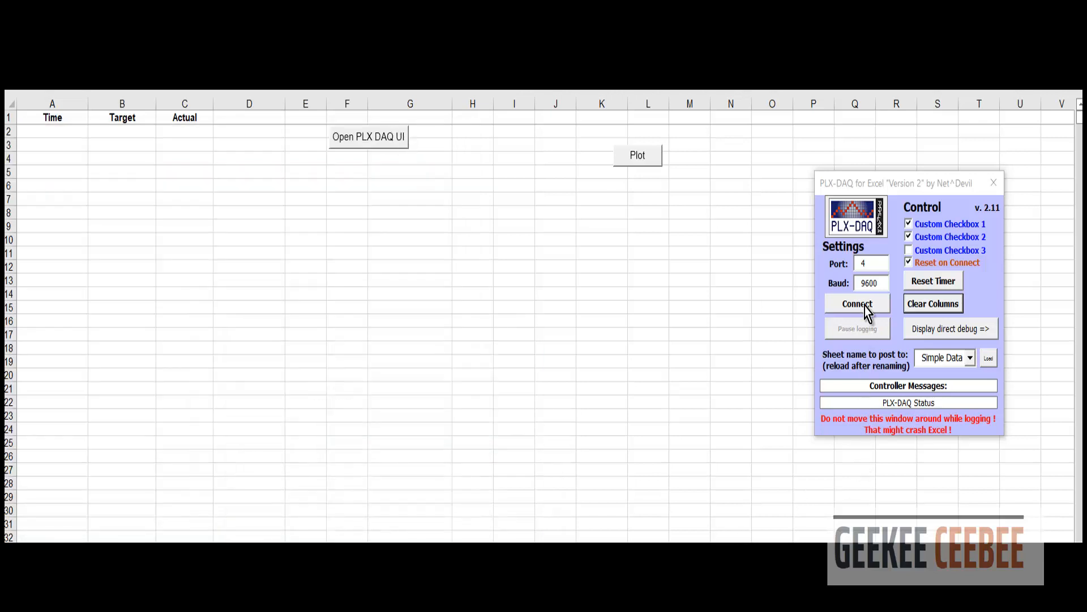
left_click(857, 303)
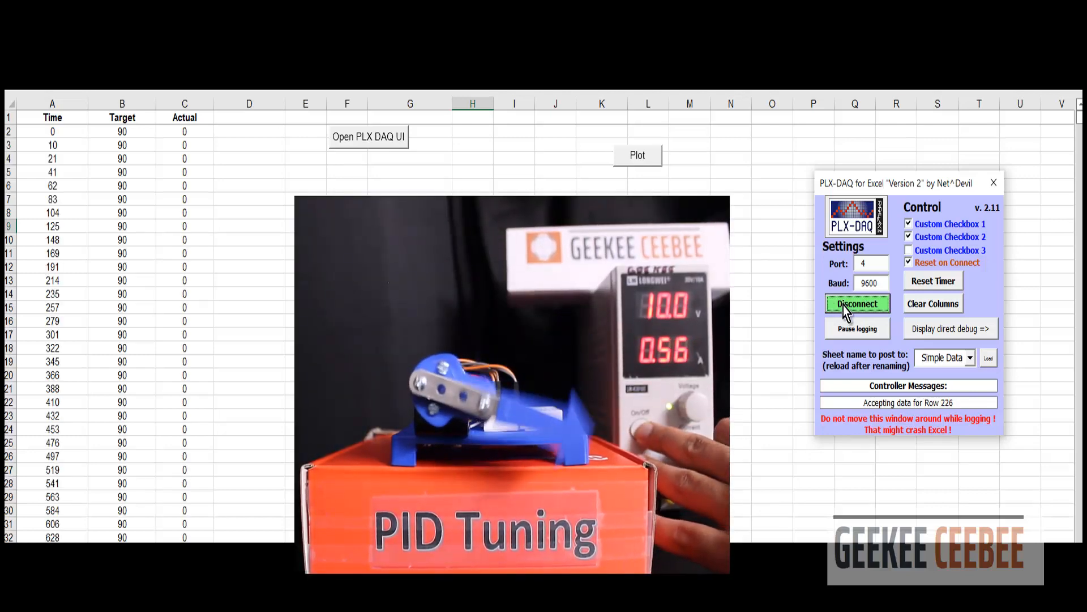
left_click(636, 154)
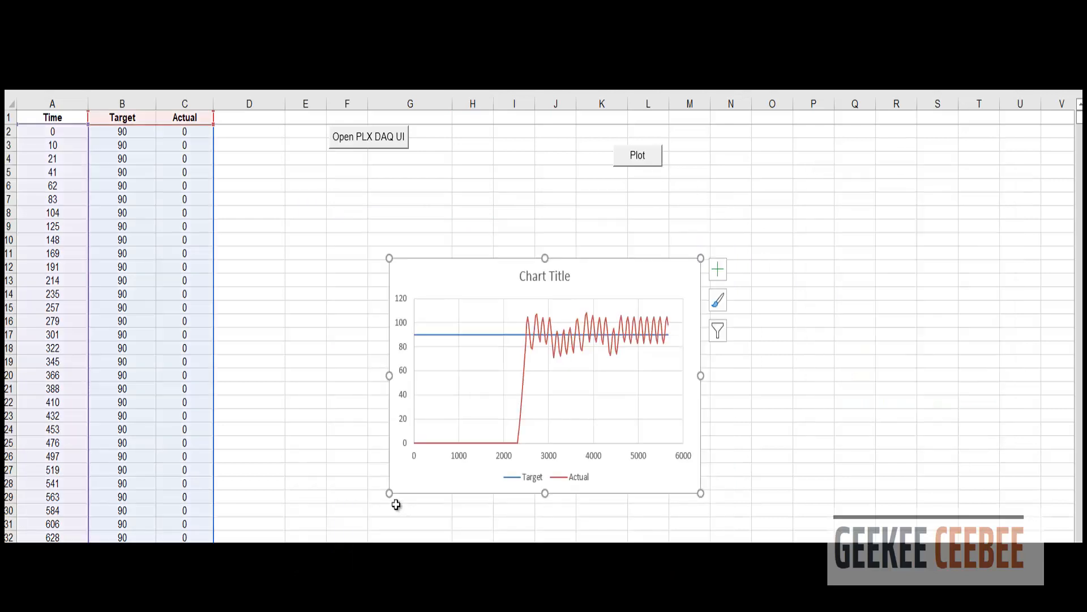